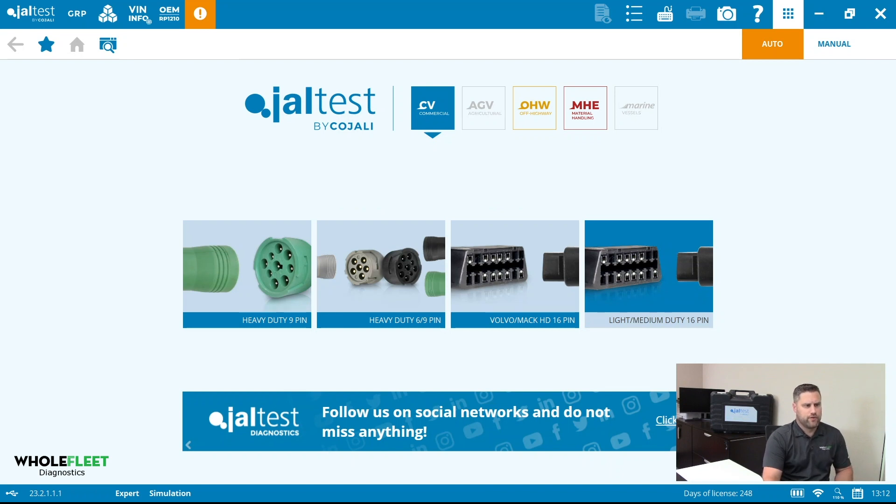
- Switch to manual vehicle selection showing the commercial vehicle category tiles
click(834, 44)
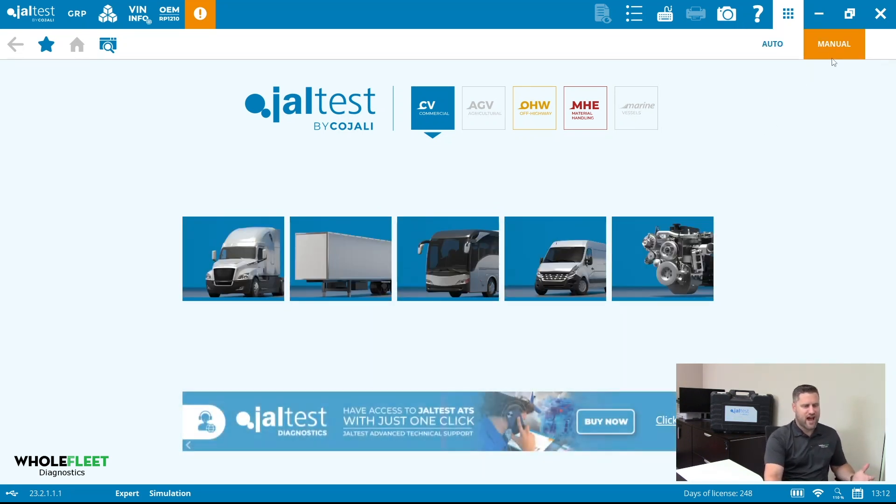
mouse_move(707, 274)
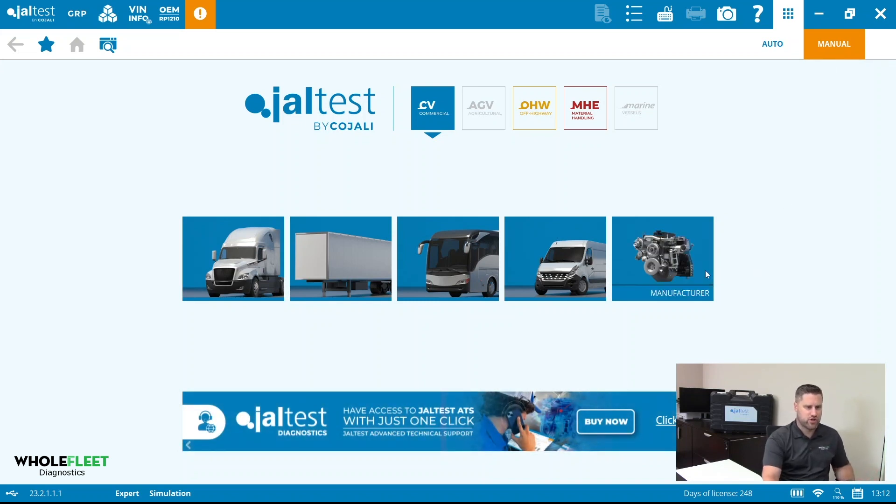
- Select Cummins X Series X15 CM2450 via Manufacturer and start connecting to it
click(662, 259)
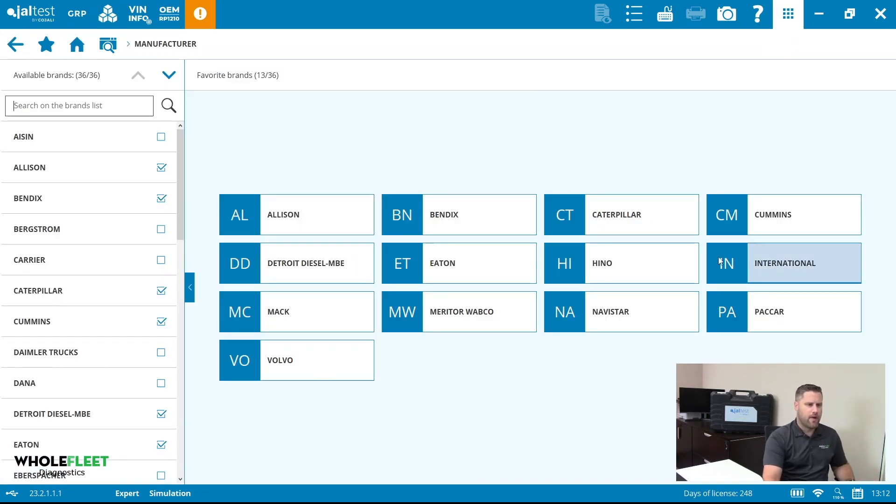
mouse_move(752, 215)
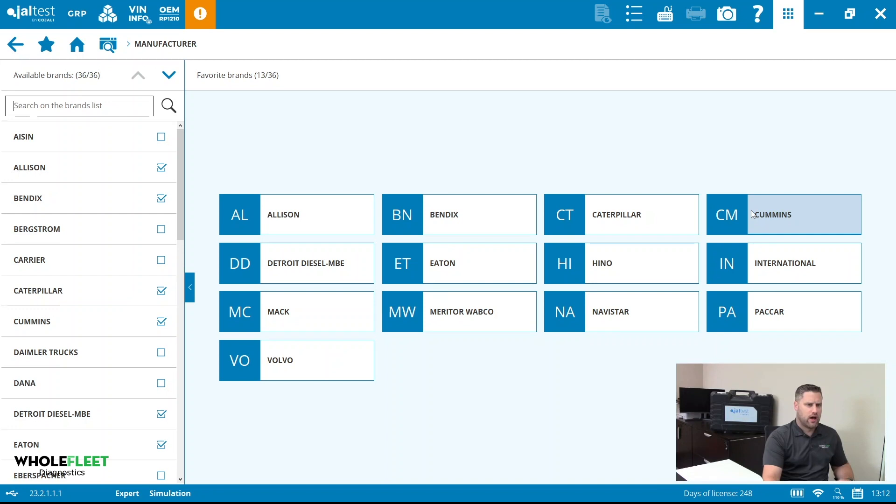
click(783, 215)
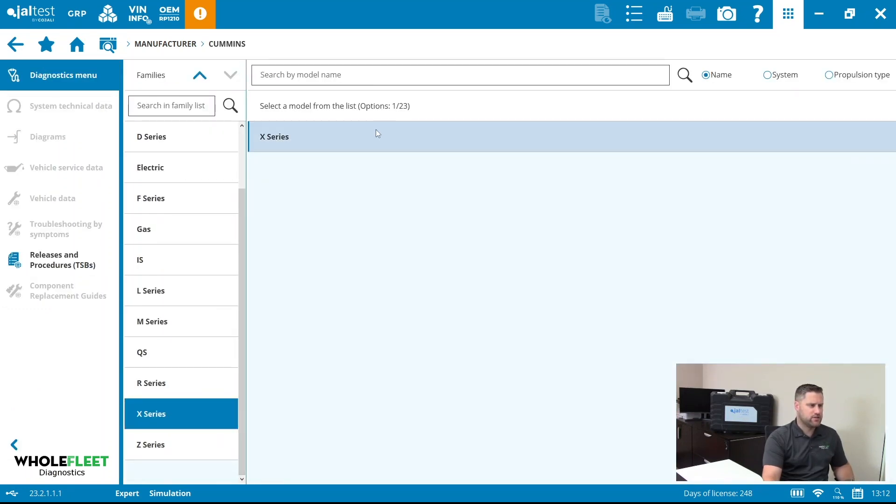
click(274, 136)
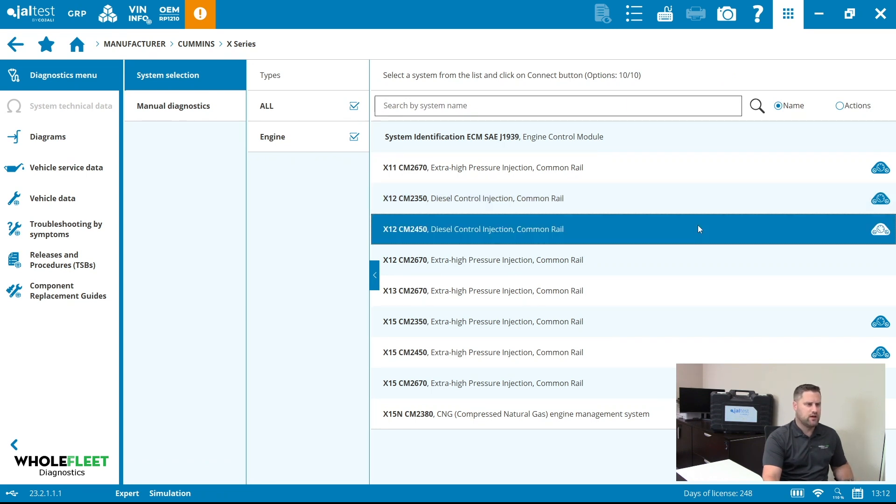
click(484, 353)
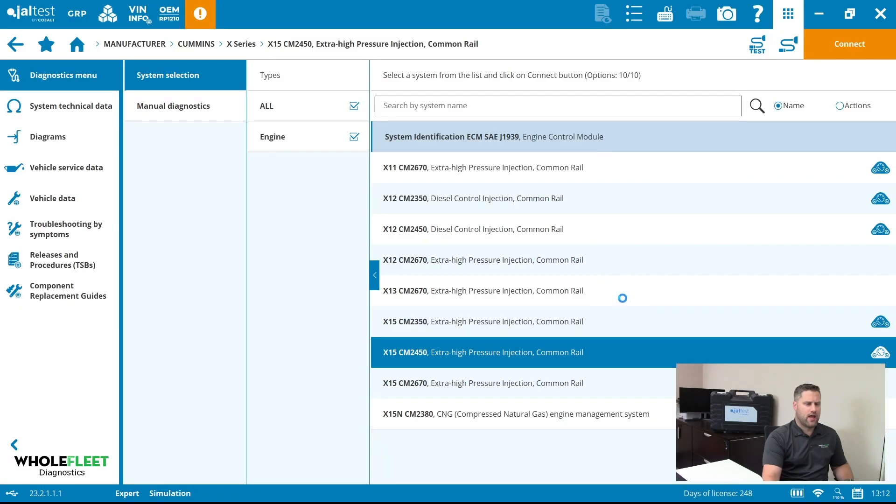
click(850, 44)
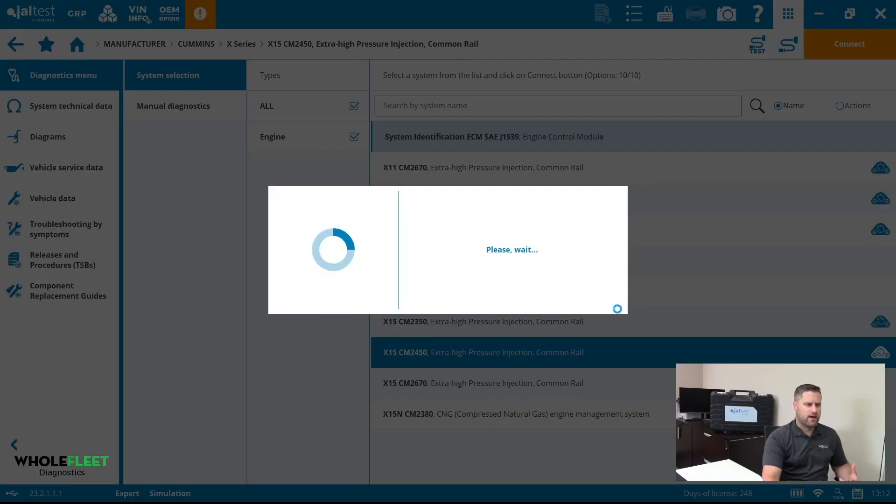
- Connect through CONNECTION 1 with the direct connector to reach the engine's action menu
click(850, 43)
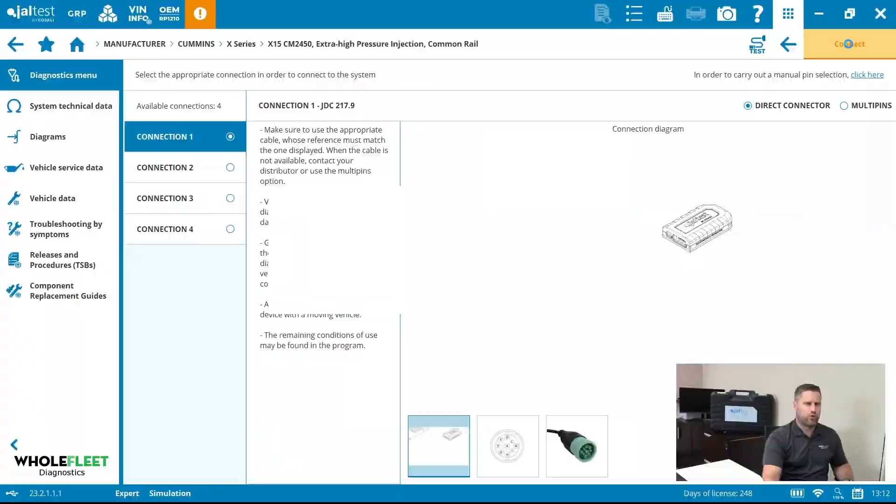
click(849, 44)
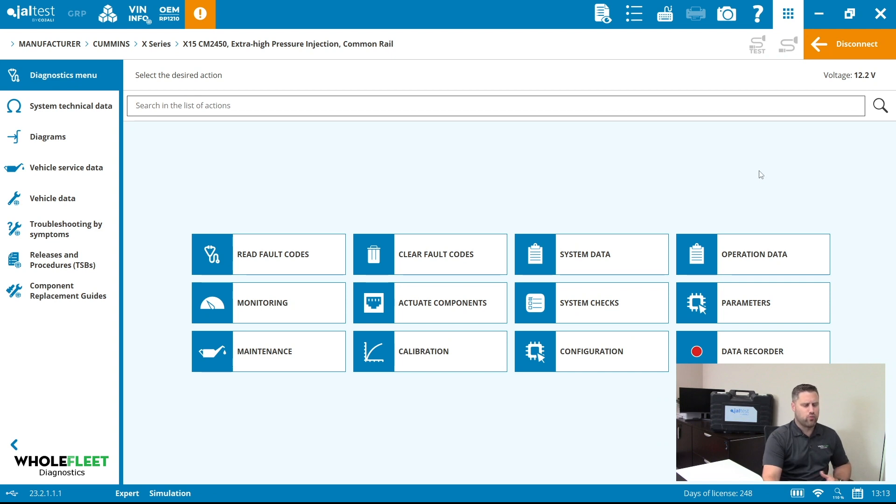
mouse_move(470, 356)
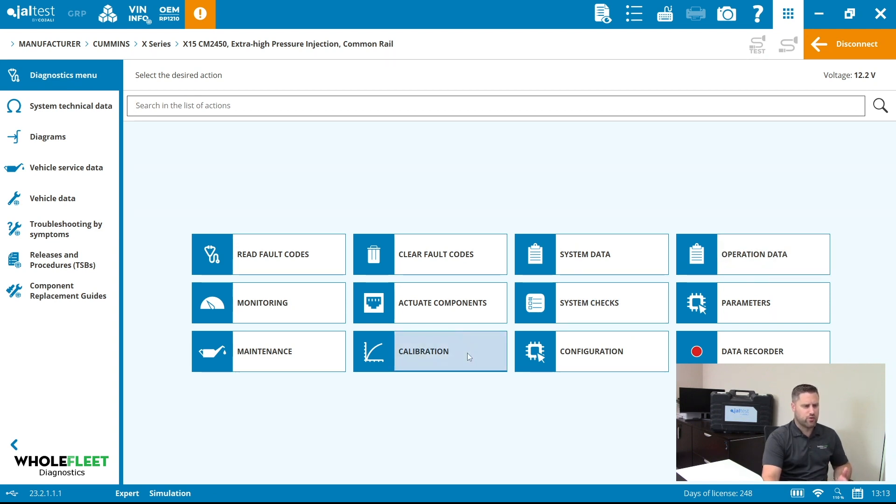
- Choose Calibration > VGT > 1. Initial Installation and accept the Expert Mode warning
click(424, 351)
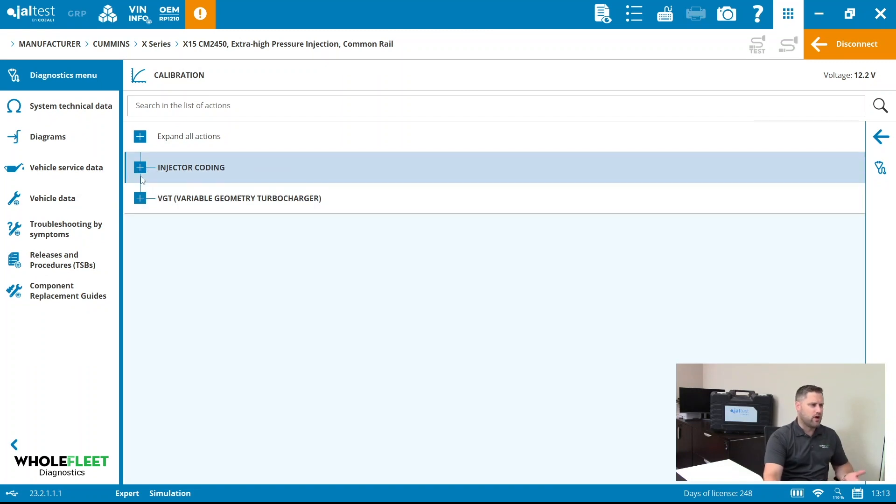
click(140, 198)
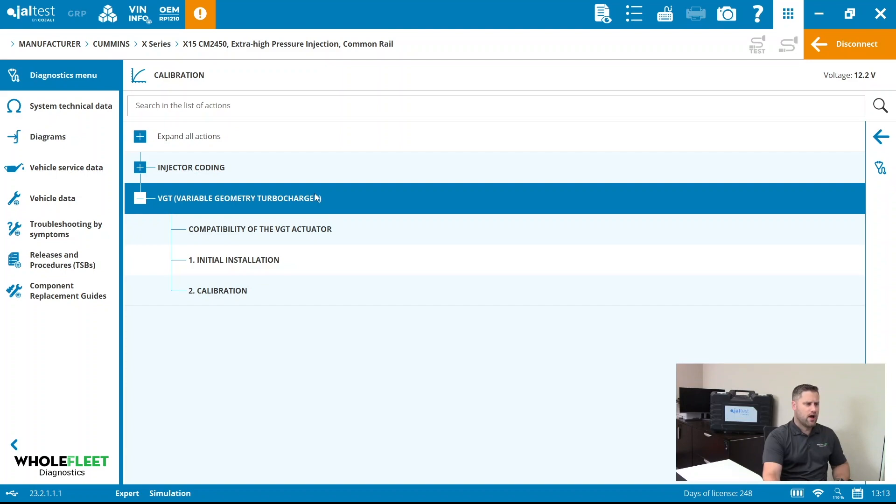
click(237, 259)
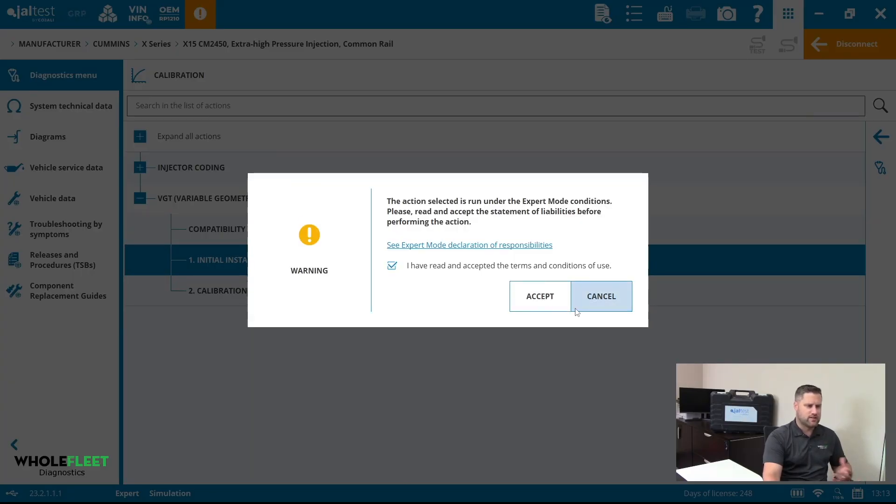
mouse_move(545, 300)
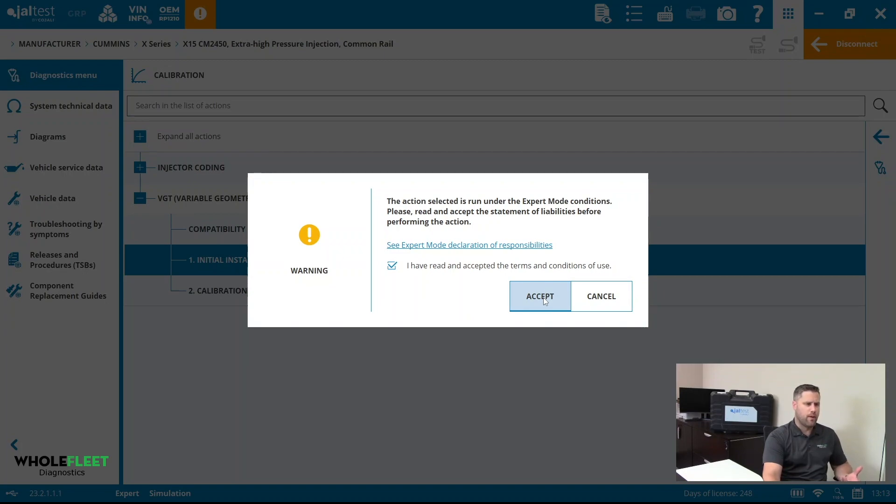
click(540, 296)
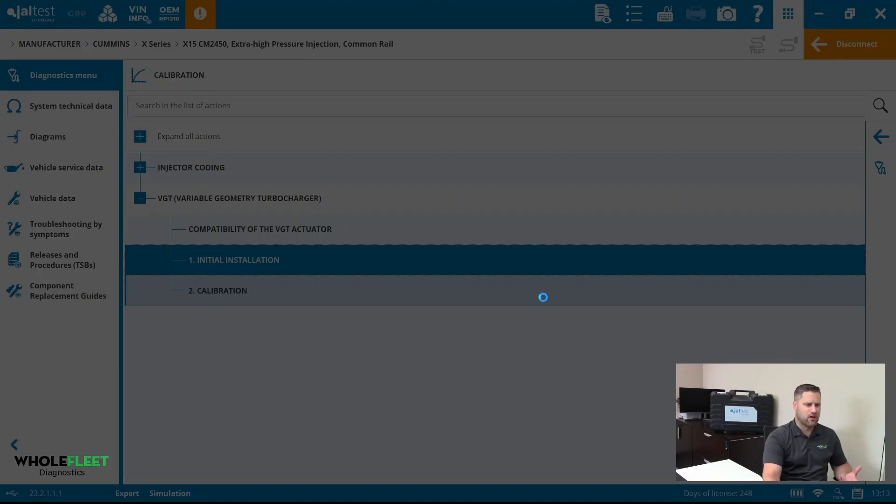
- Confirm the notes and engine-stopped condition, expand guide Step 2 and reach the actuator System state
click(234, 259)
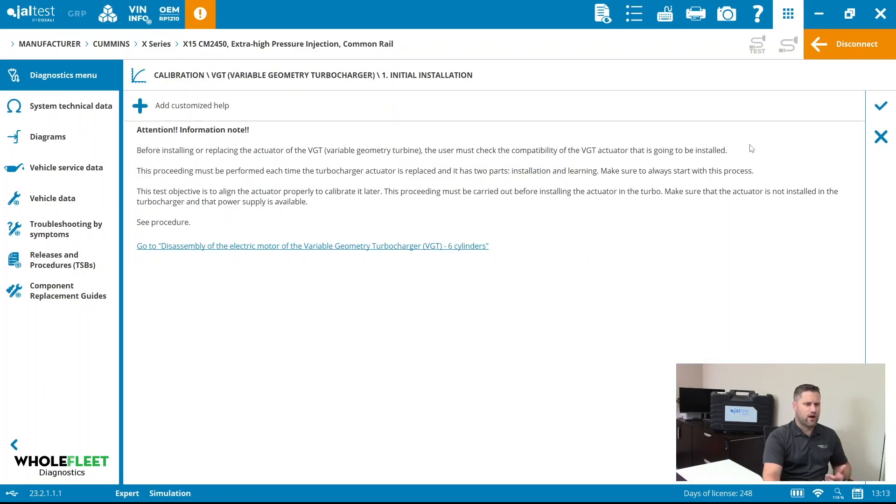
click(881, 106)
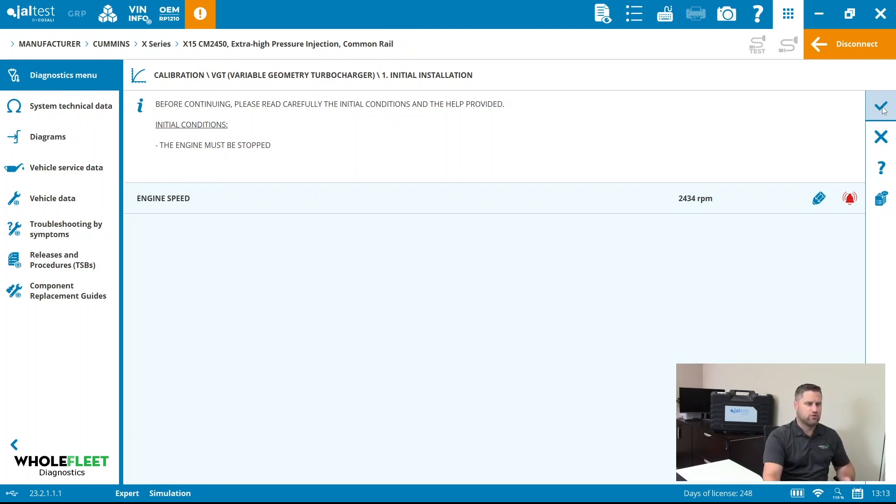
click(881, 104)
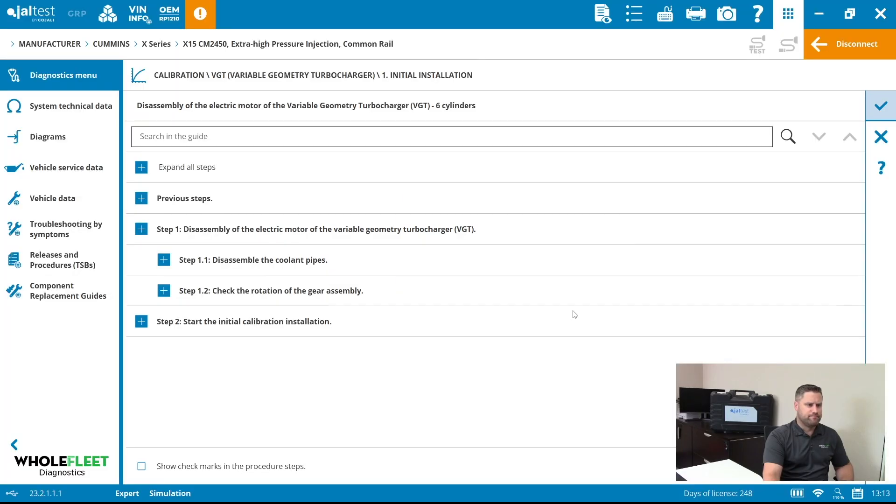
mouse_move(163, 243)
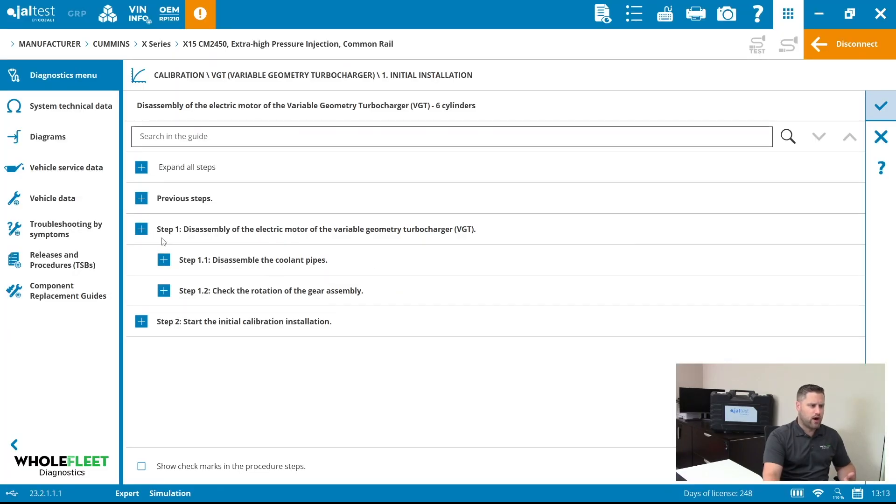
click(142, 230)
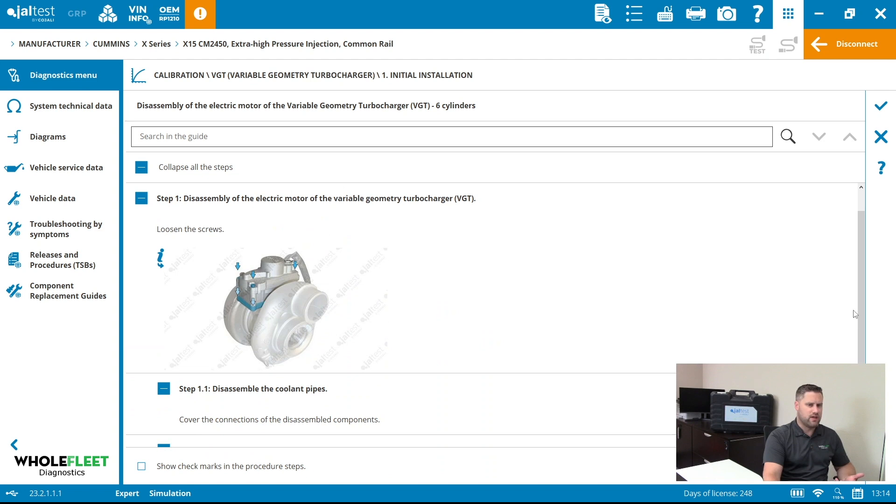
scroll(down, 3)
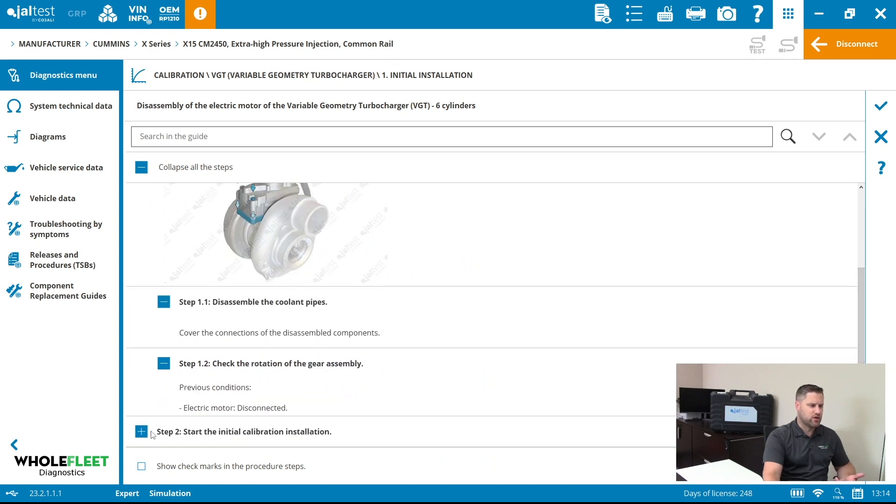
click(142, 431)
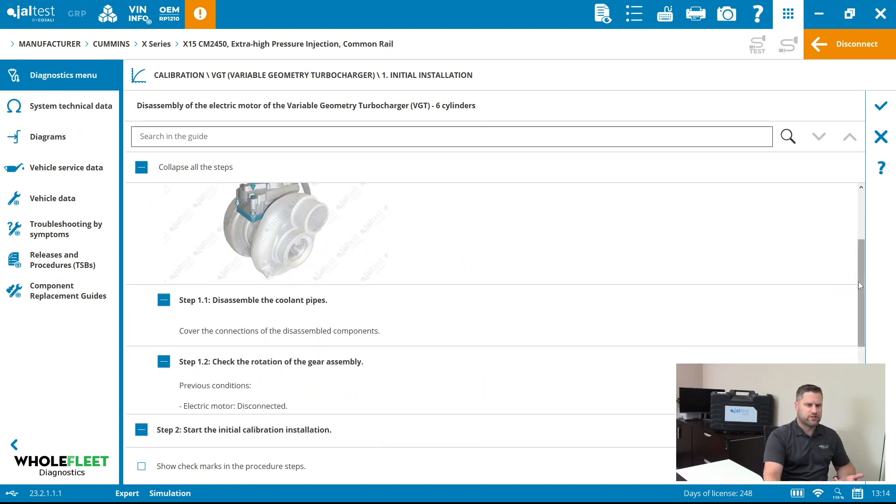
scroll(down, 3)
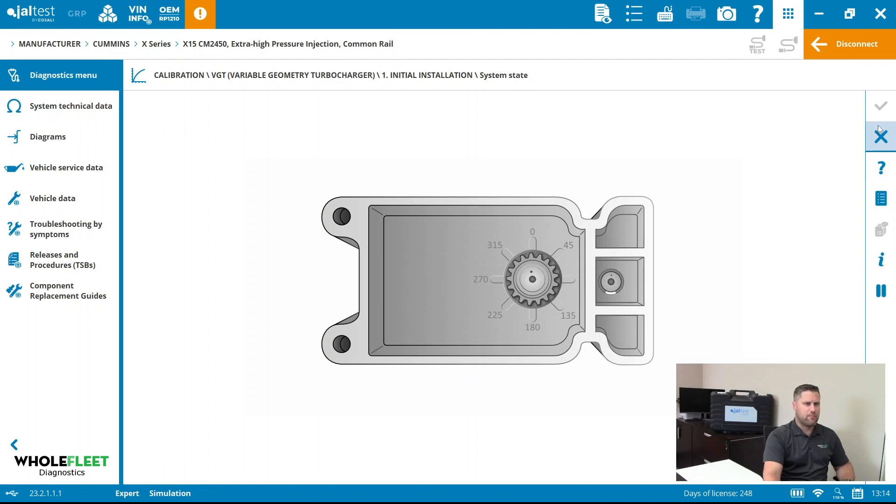
mouse_move(881, 131)
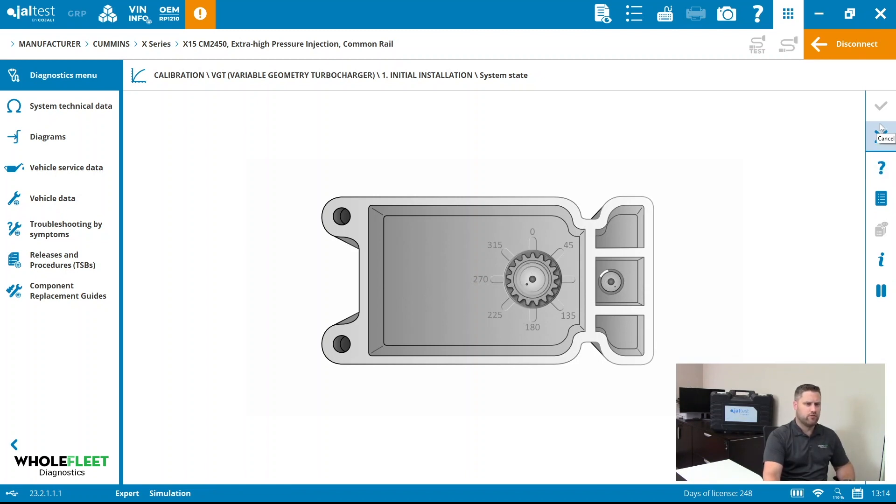
- Accept the finished installation result and mark Initial Installation as OK
click(881, 106)
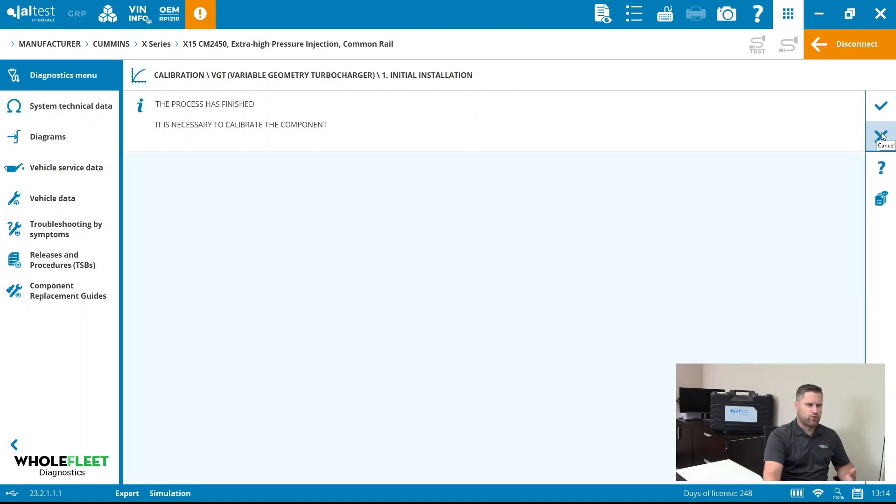
click(881, 105)
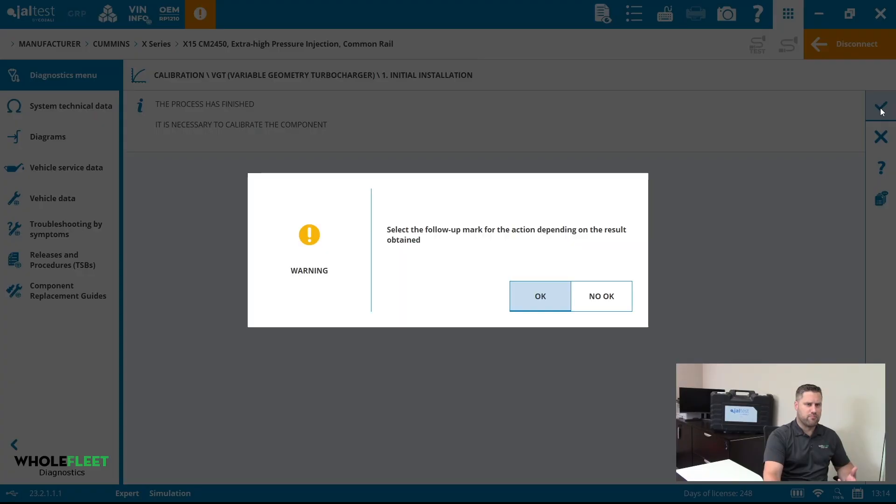
click(540, 295)
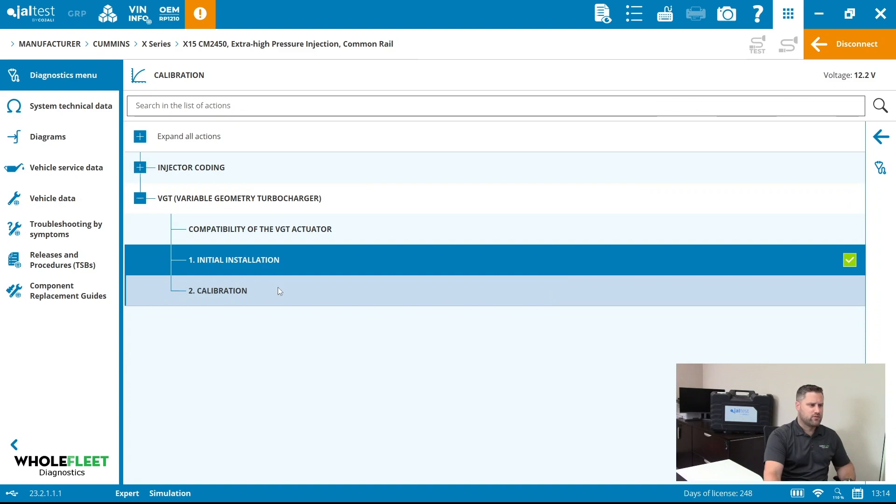
- Start 2. Calibration, accept its initial conditions and expand guide Steps 2 and 3
click(218, 292)
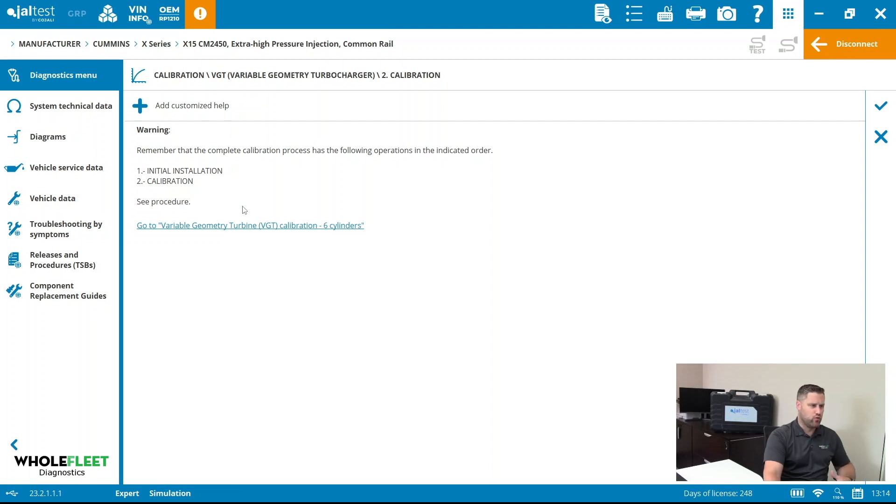
mouse_move(355, 227)
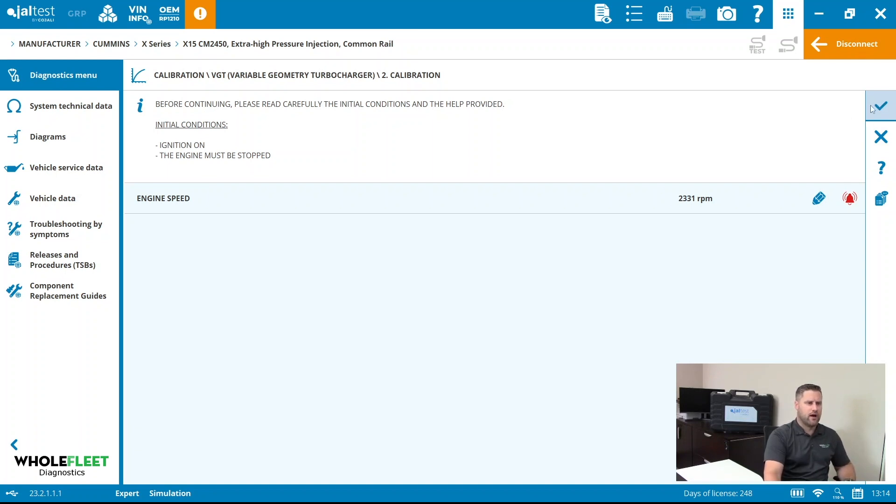
click(881, 105)
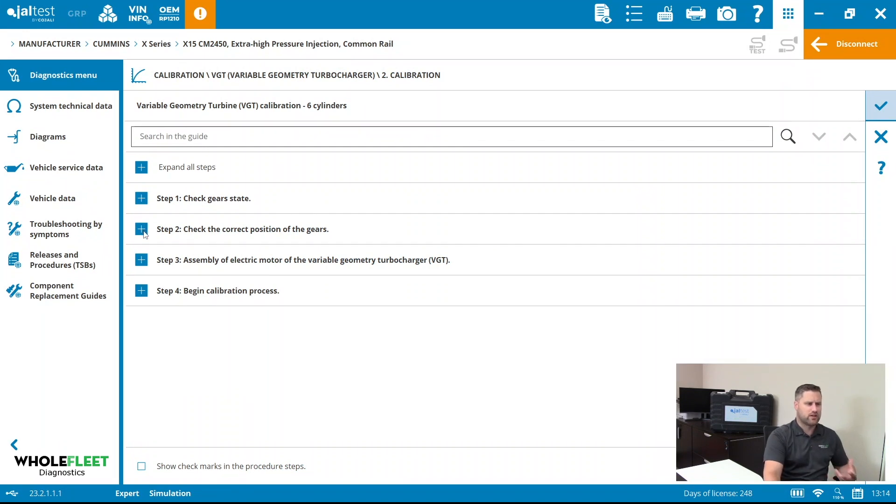
click(142, 230)
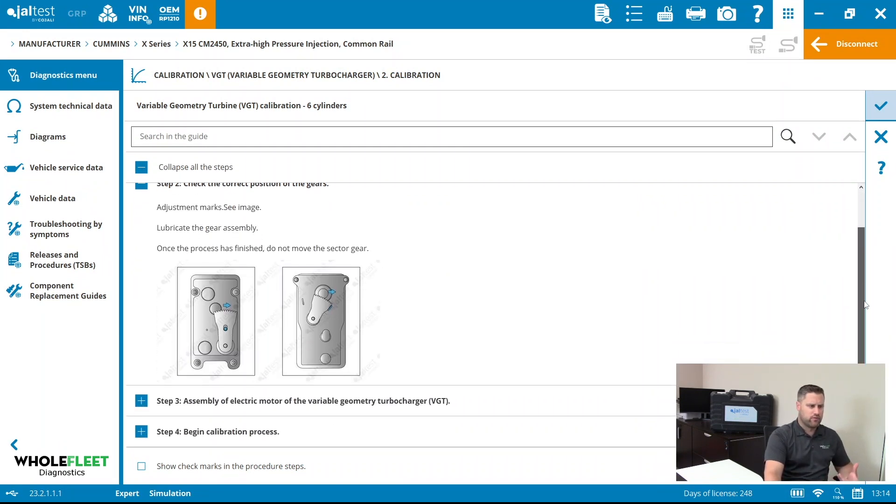
click(142, 401)
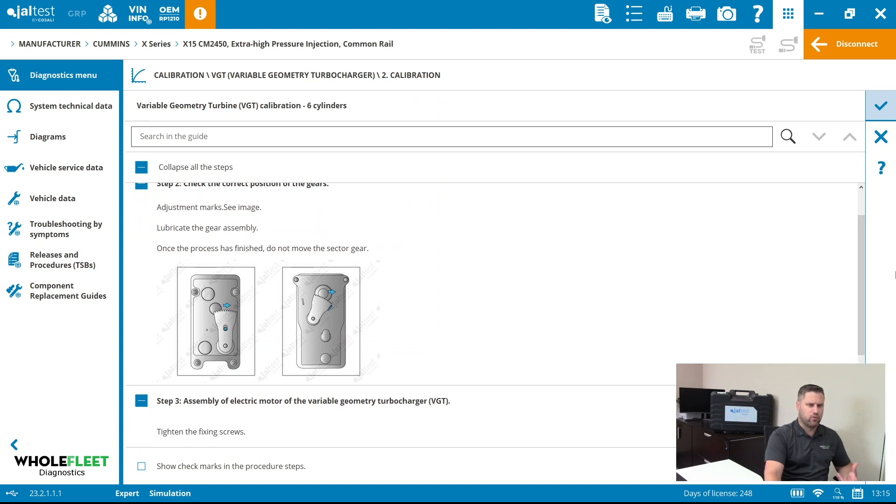
scroll(down, 3)
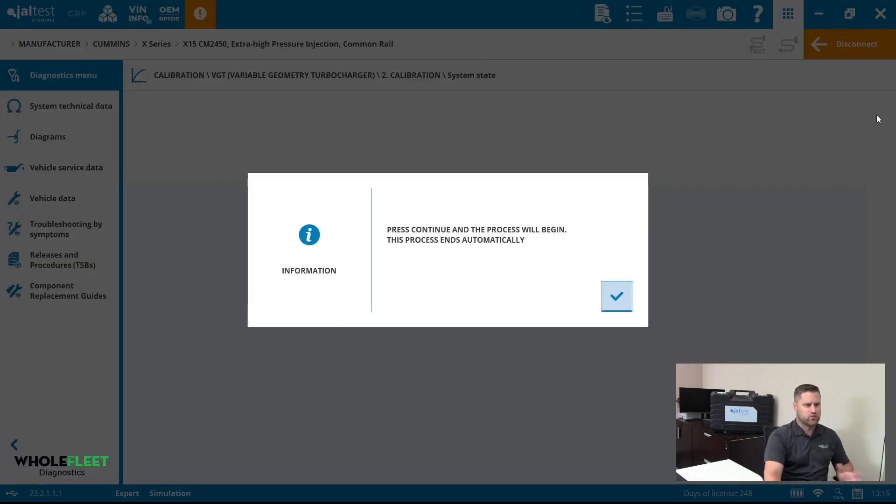
- Continue to run the VGT calibration to completion and mark it OK
click(616, 296)
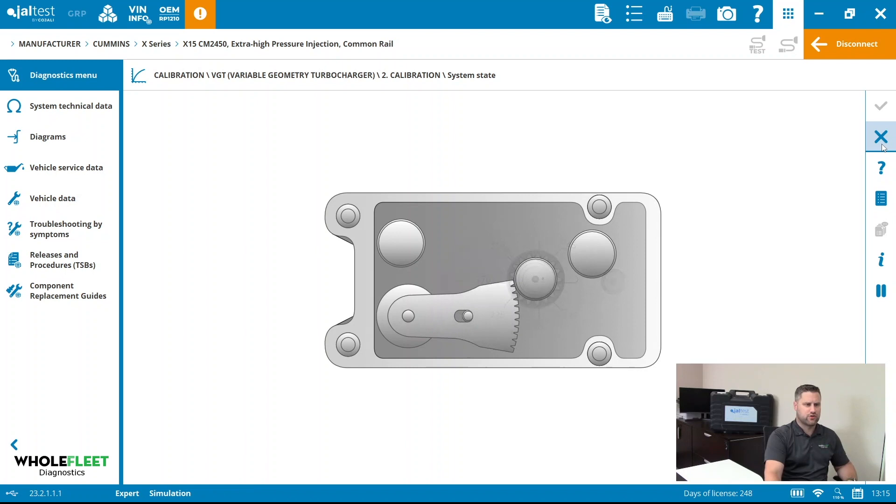
click(881, 136)
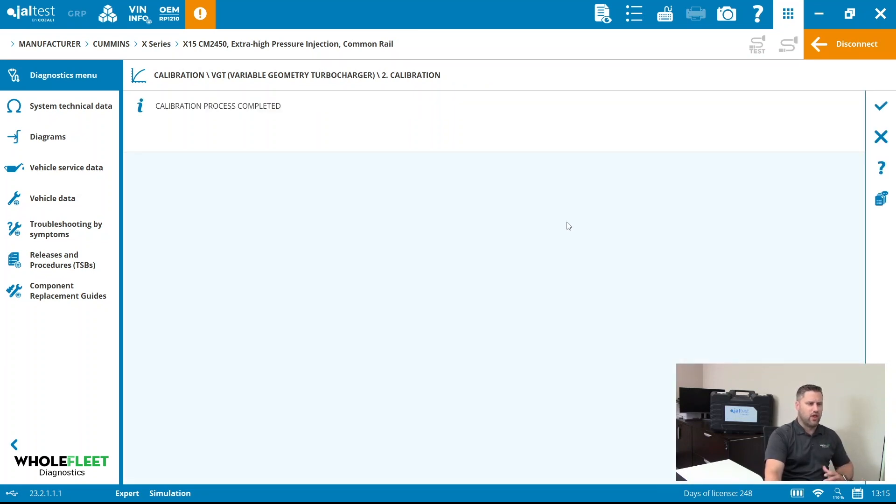
click(881, 105)
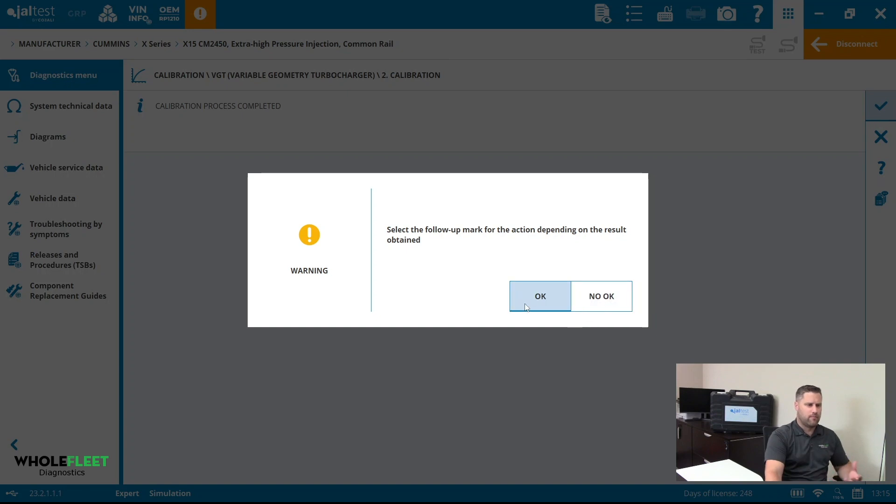
click(541, 296)
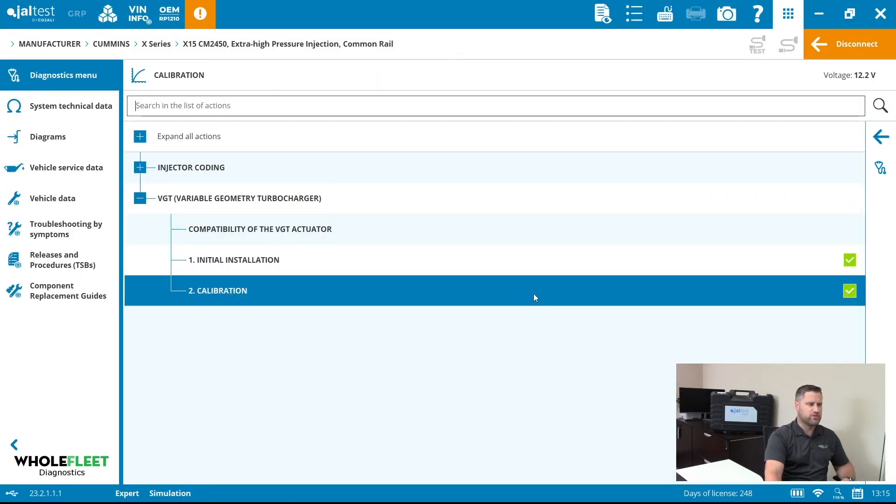
mouse_move(530, 297)
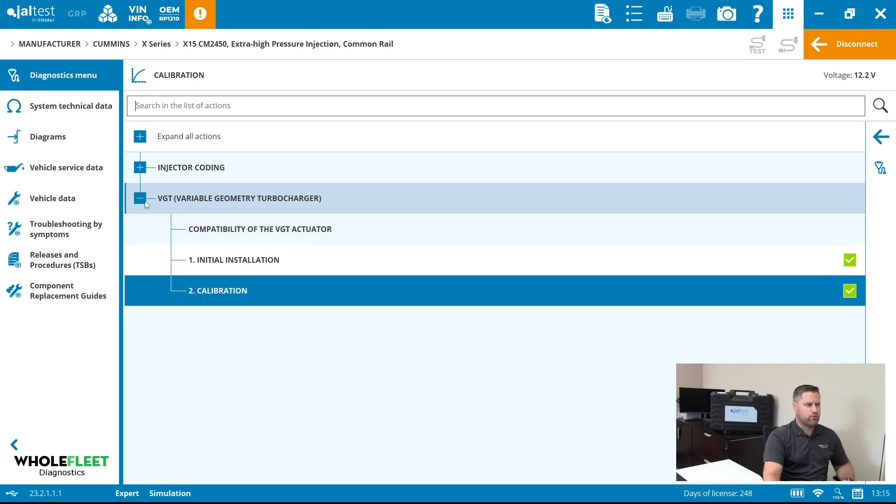
mouse_move(177, 211)
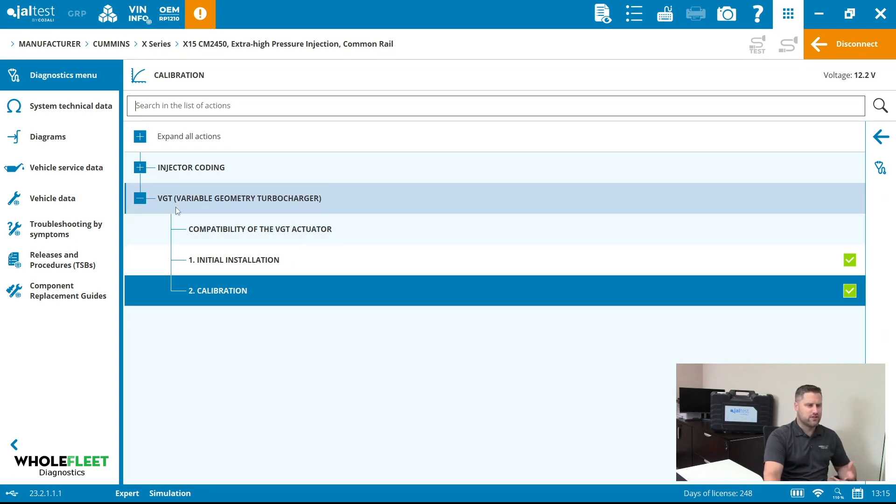